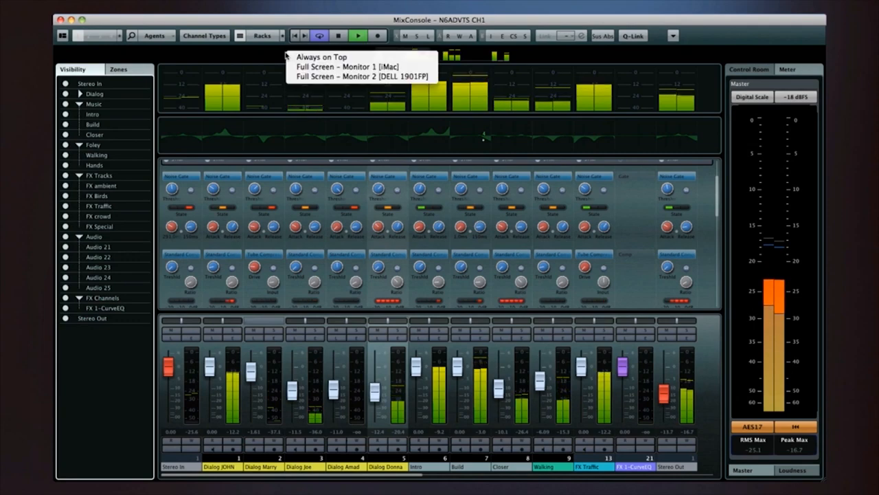
{"action": "mouse_move", "coordinate": [358, 66]}
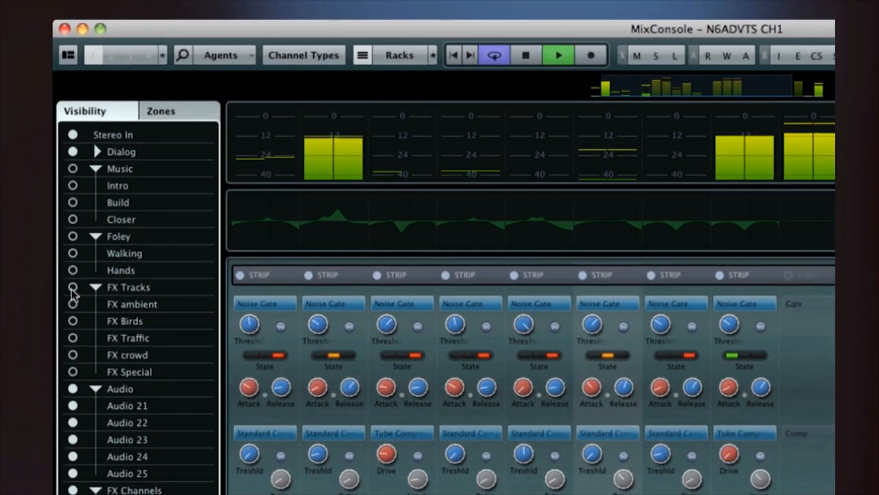
Step: Hide the Dialog, Music, Foley and FX track folders from the MixConsole
{"action": "left_click", "coordinate": [124, 253]}
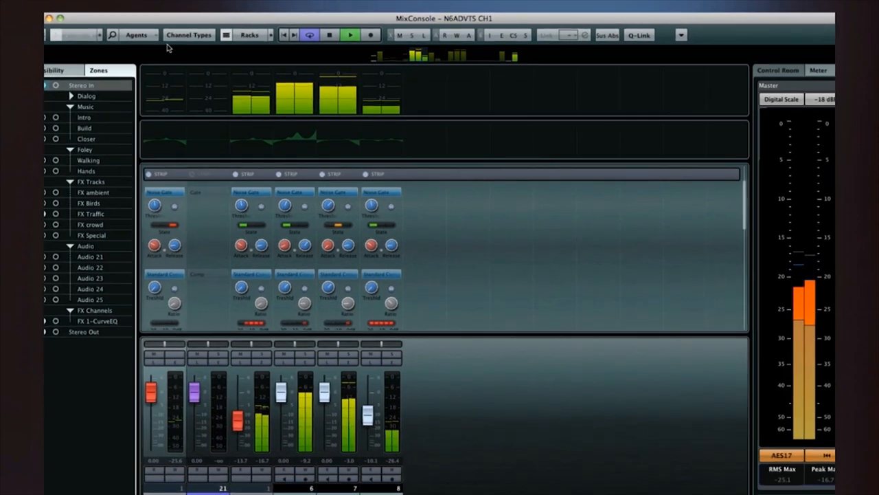
Step: Show All Channel Types in the MixConsole again
{"action": "left_click", "coordinate": [189, 35]}
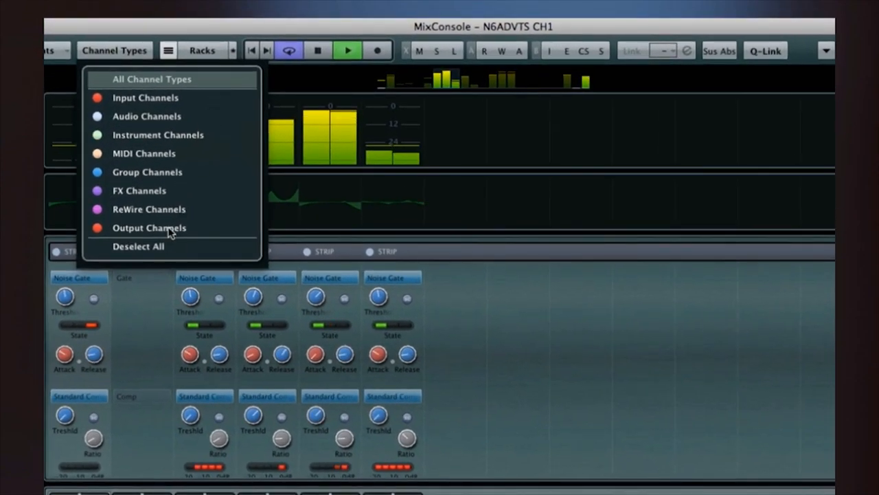
{"action": "left_click", "coordinate": [149, 227]}
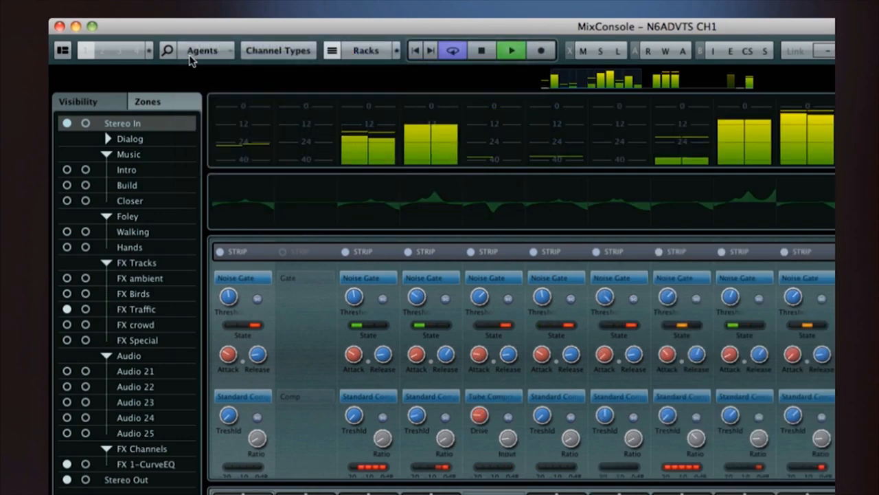
Step: Search MixConsole channels by name for 'dia'
{"action": "left_click", "coordinate": [168, 50]}
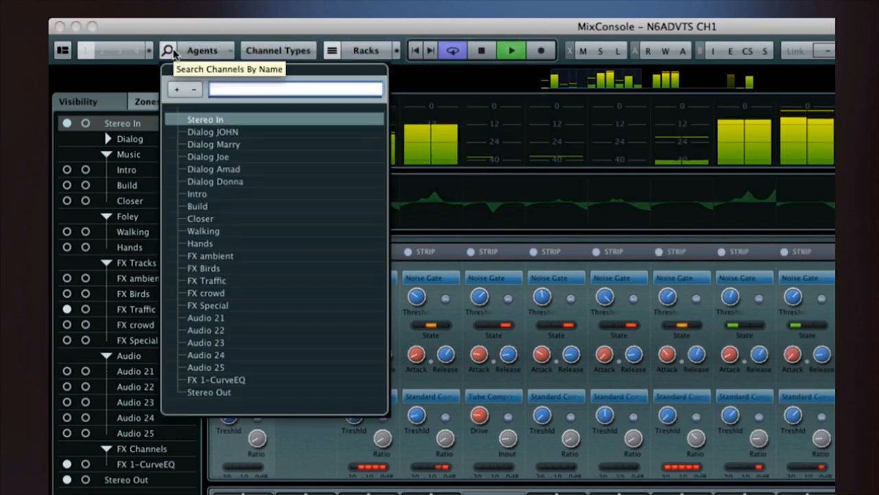
{"action": "type", "text": "dia"}
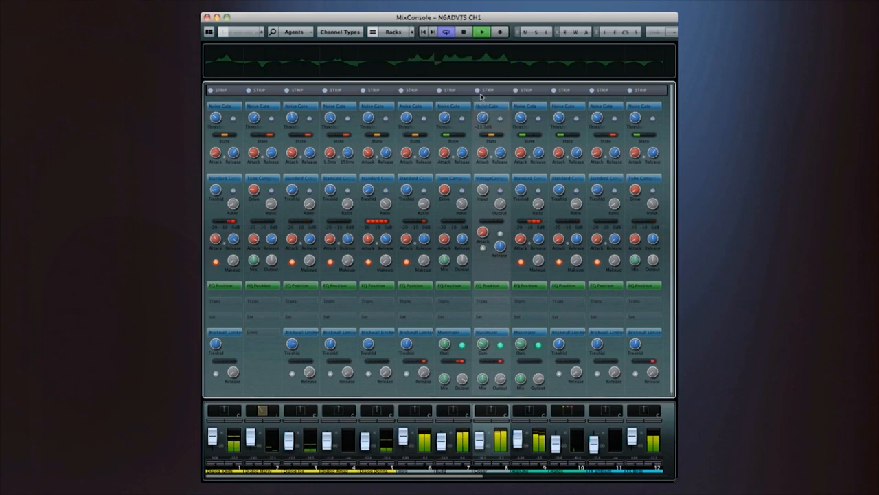
Step: Change channel 8's compressor model and switch its limiter to Brickwall Limiter
{"action": "left_click", "coordinate": [490, 177]}
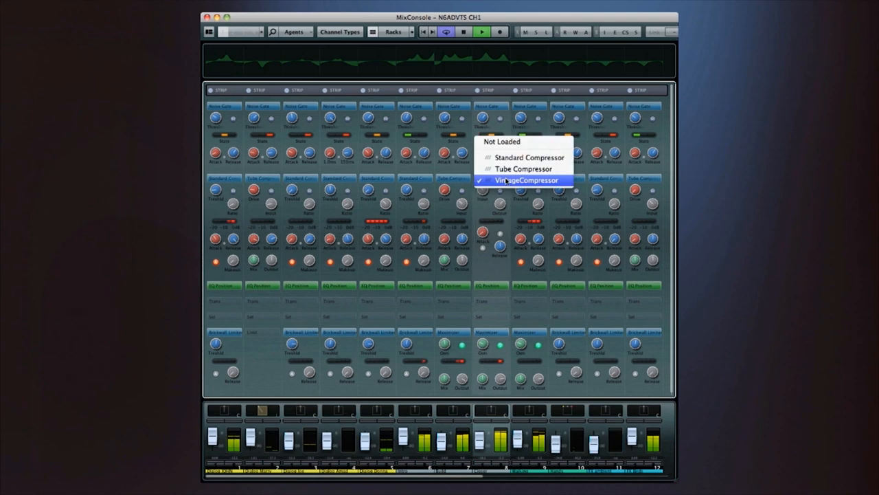
{"action": "mouse_move", "coordinate": [529, 158]}
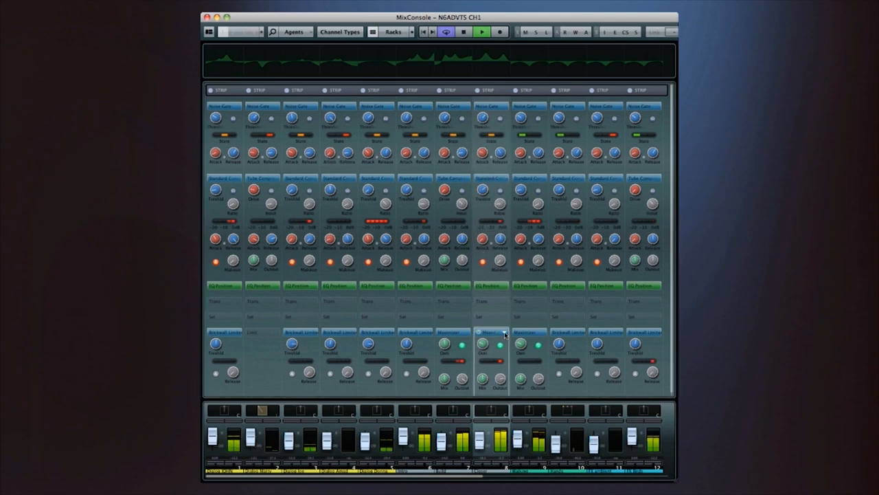
{"action": "left_click", "coordinate": [491, 333]}
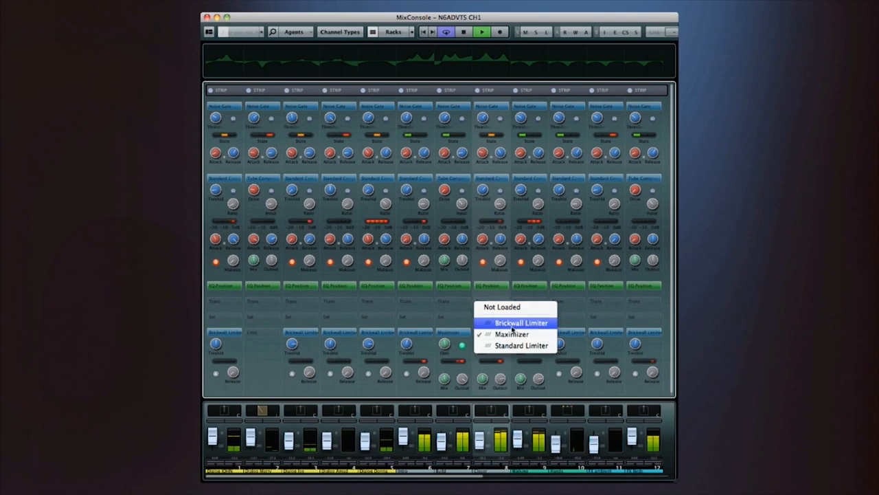
{"action": "left_click", "coordinate": [522, 323]}
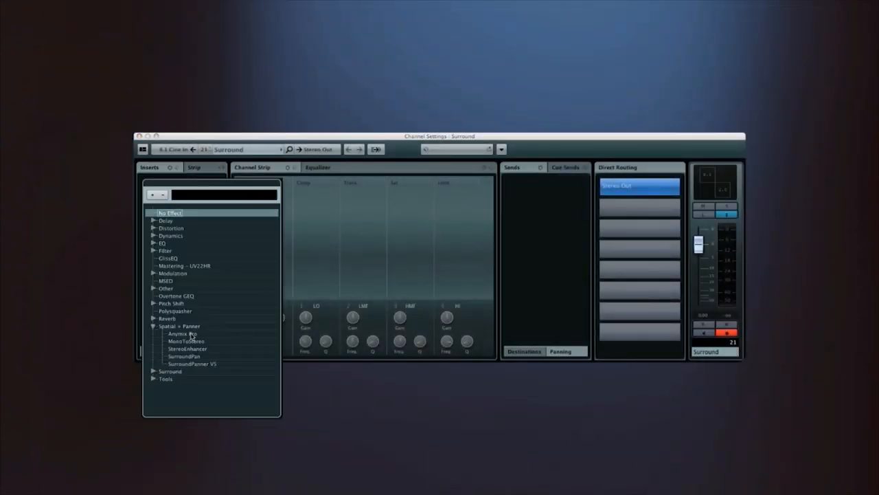
Step: Load AnyMix Pro, set distance-dependent EQ to Sinusoidal, and pan the source rear right
{"action": "double_click", "coordinate": [180, 334]}
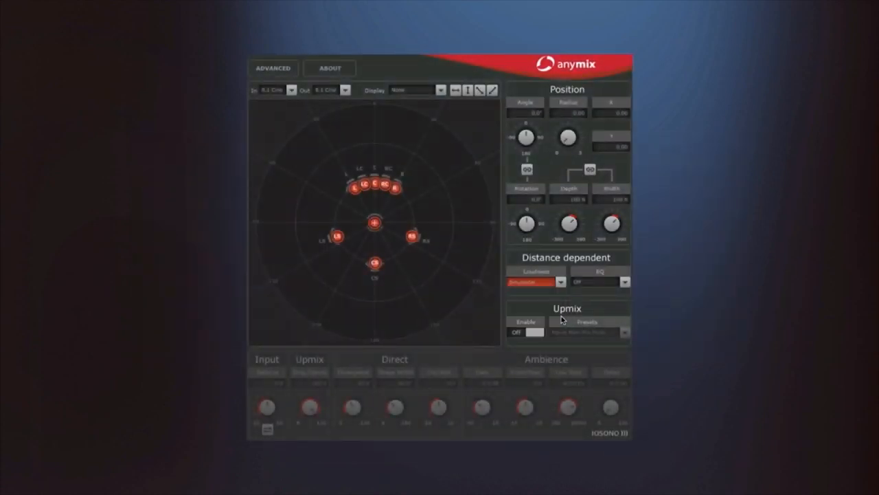
{"action": "left_click", "coordinate": [624, 282]}
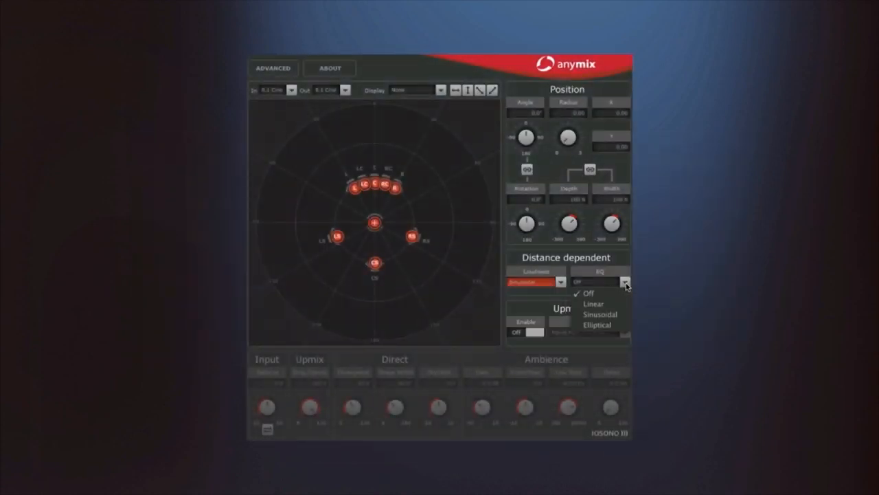
{"action": "left_click", "coordinate": [599, 314]}
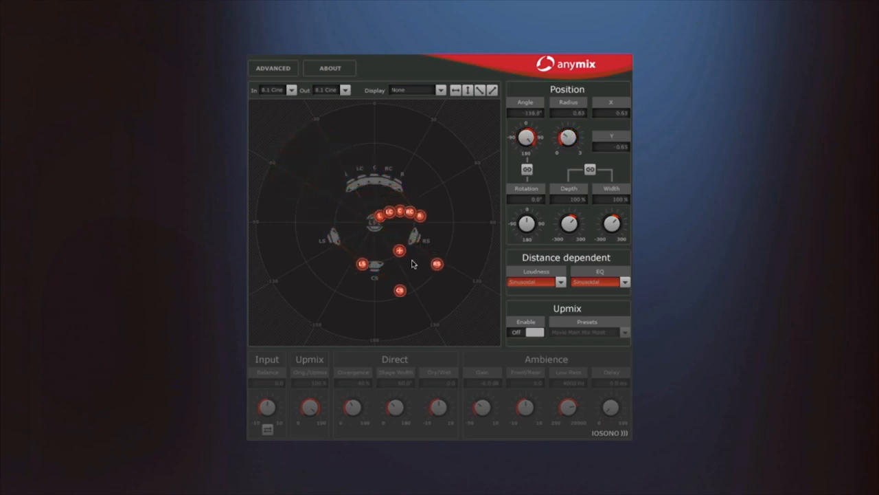
{"action": "left_click_drag", "start_coordinate": [398, 263], "coordinate": [435, 314]}
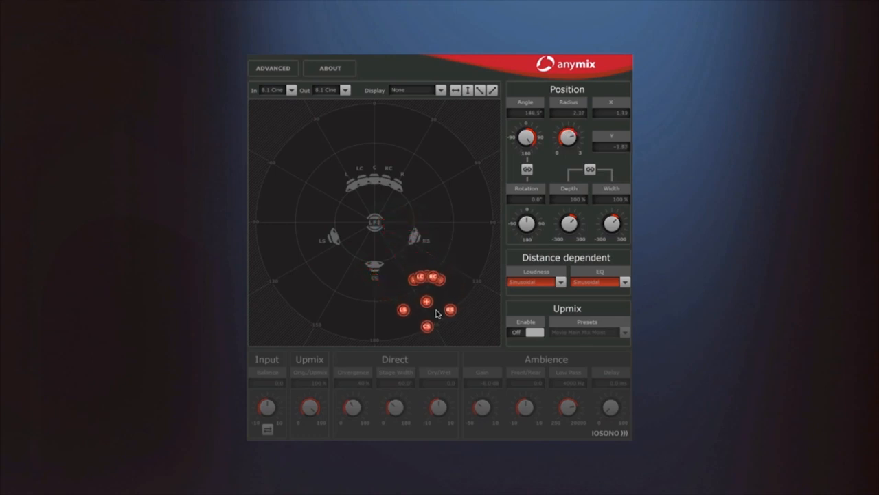
{"action": "left_click_drag", "start_coordinate": [430, 304], "coordinate": [399, 317]}
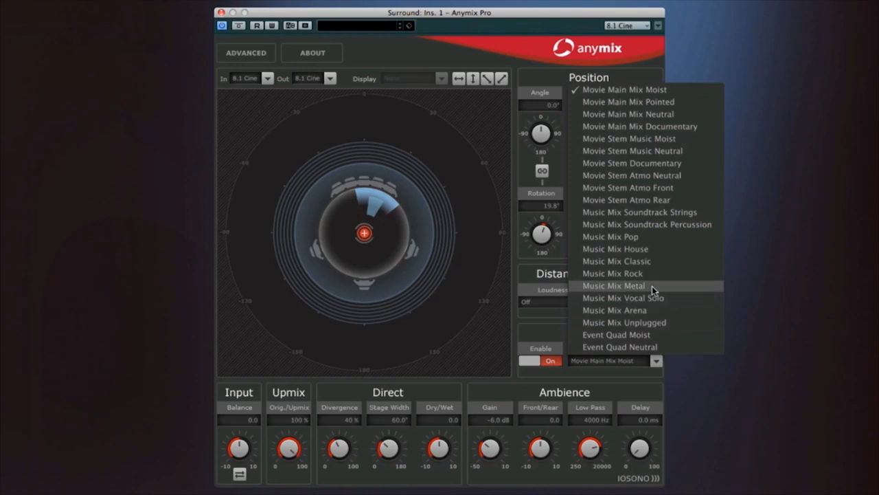
Step: Apply the Music Mix Metal upmix preset in AnyMix Pro
{"action": "left_click", "coordinate": [634, 176]}
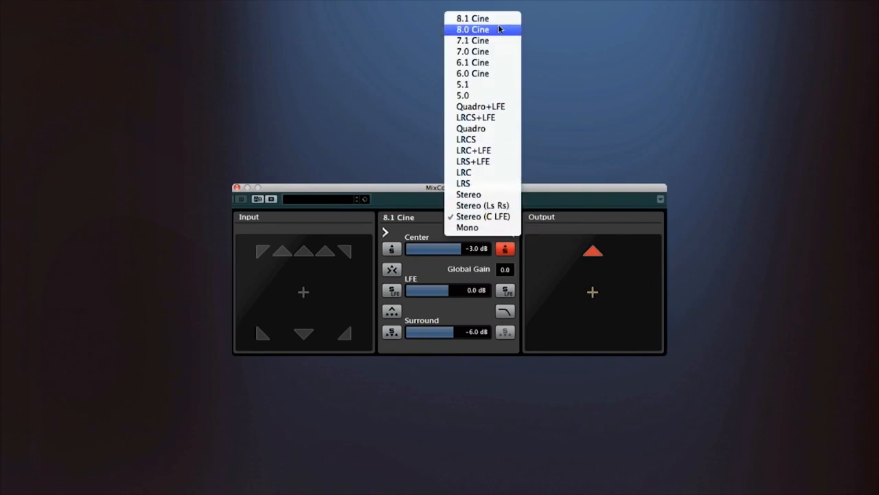
Step: Set MixConvert's output to 8.1 Cine and enable the LFE low-pass filter
{"action": "left_click", "coordinate": [472, 18]}
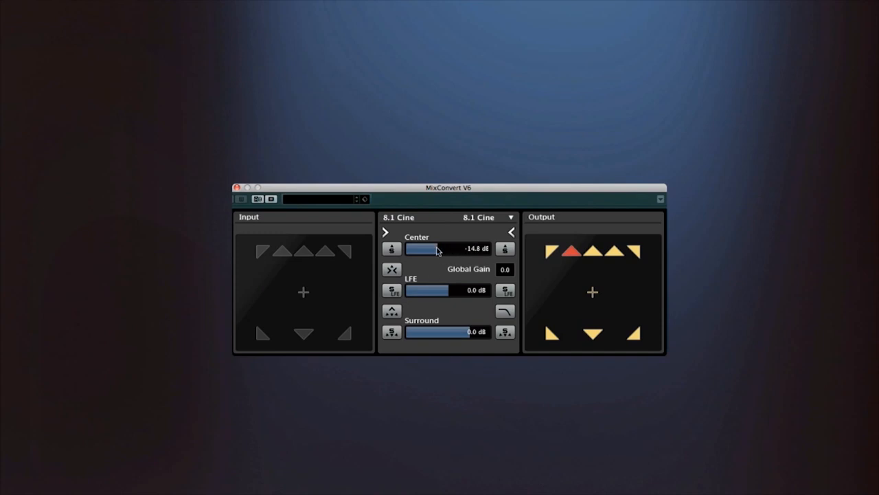
{"action": "left_click", "coordinate": [505, 289]}
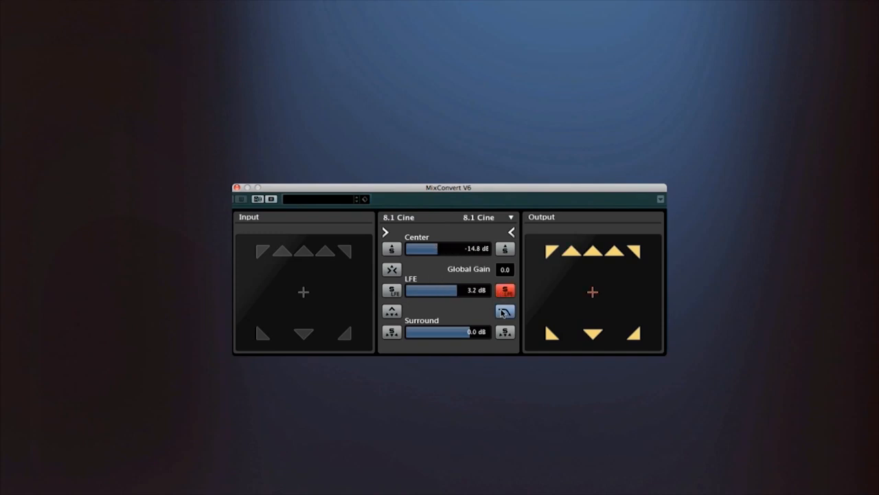
{"action": "left_click", "coordinate": [487, 217]}
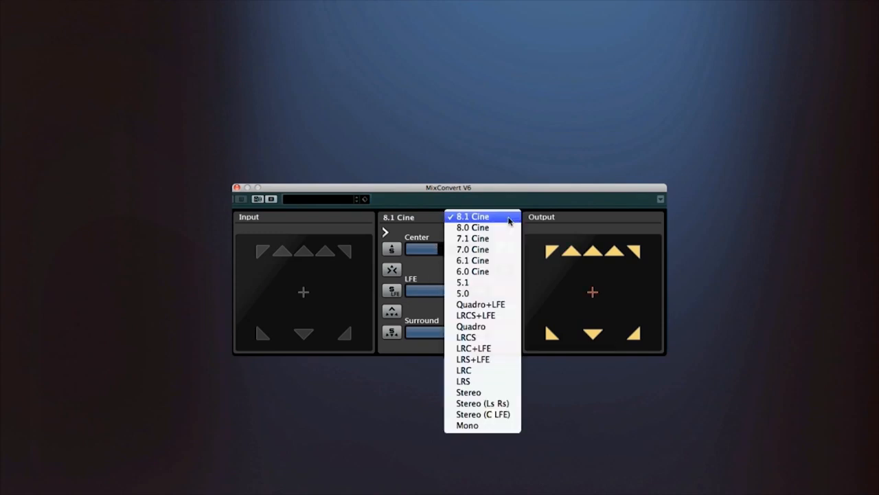
{"action": "left_click", "coordinate": [472, 217]}
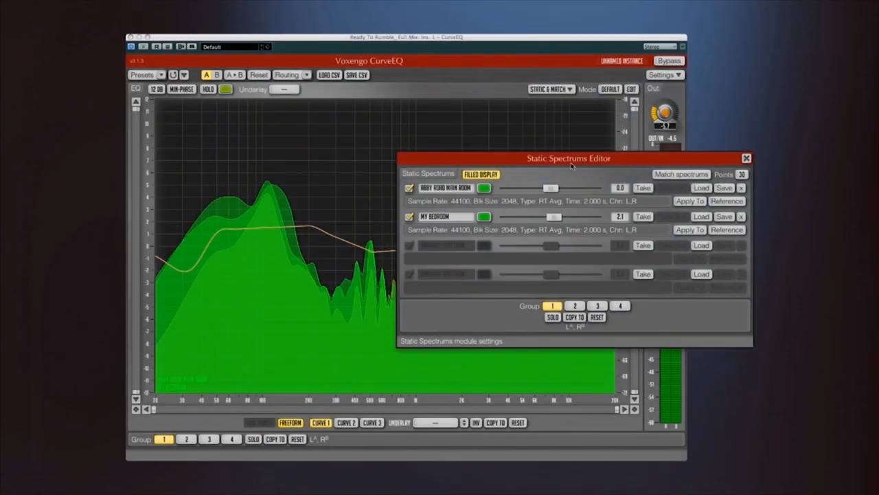
Step: Colour the MY BEDROOM spectrum red and shift its gain 2.1 dB
{"action": "left_click", "coordinate": [483, 216]}
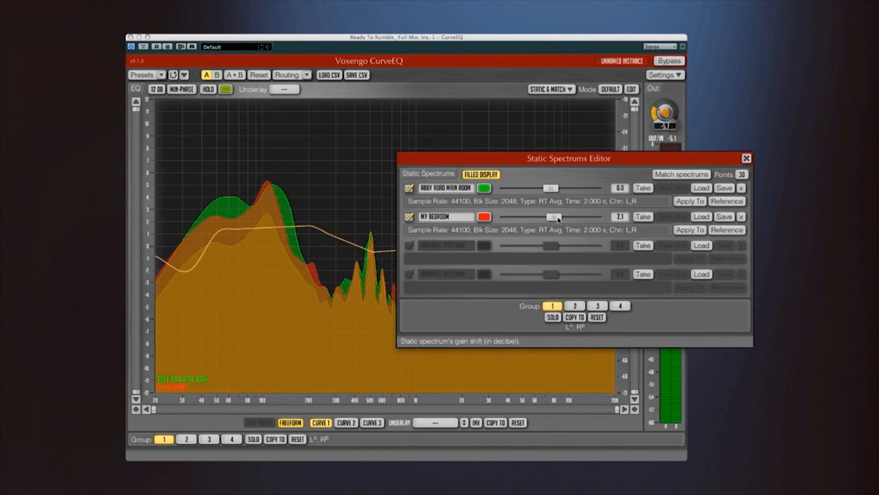
{"action": "left_click_drag", "start_coordinate": [556, 216], "coordinate": [538, 215]}
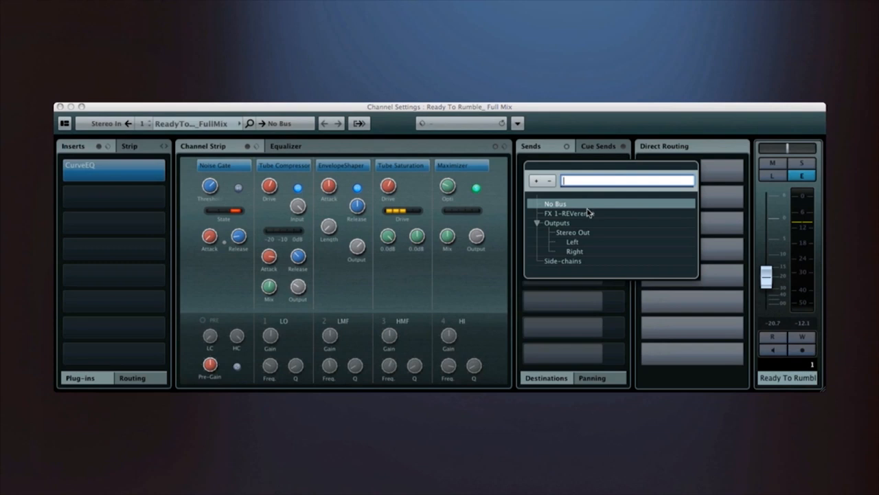
Step: Send the Full Mix channel to FX 1-REVerence and reshape EQ band 4
{"action": "left_click", "coordinate": [567, 213]}
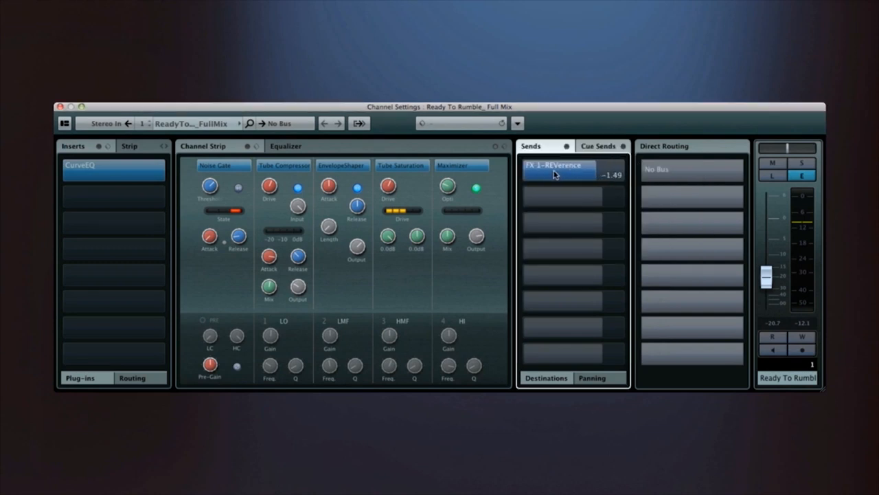
{"action": "left_click", "coordinate": [599, 146]}
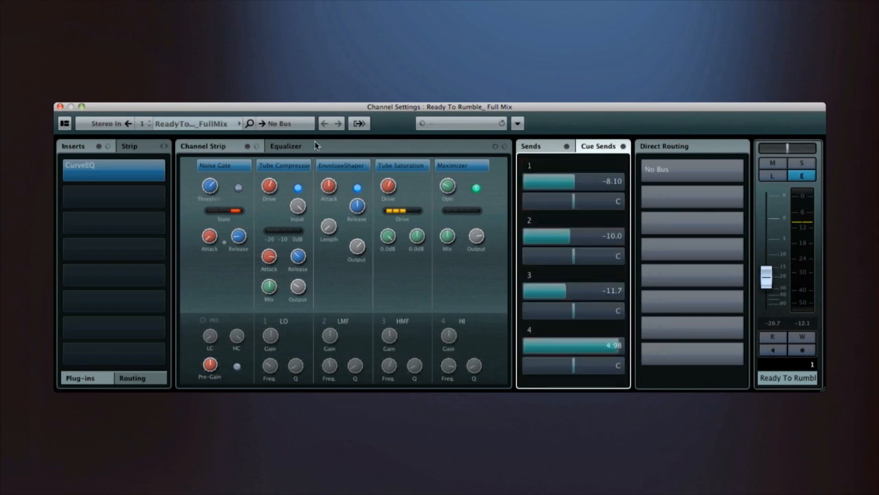
{"action": "left_click", "coordinate": [286, 145]}
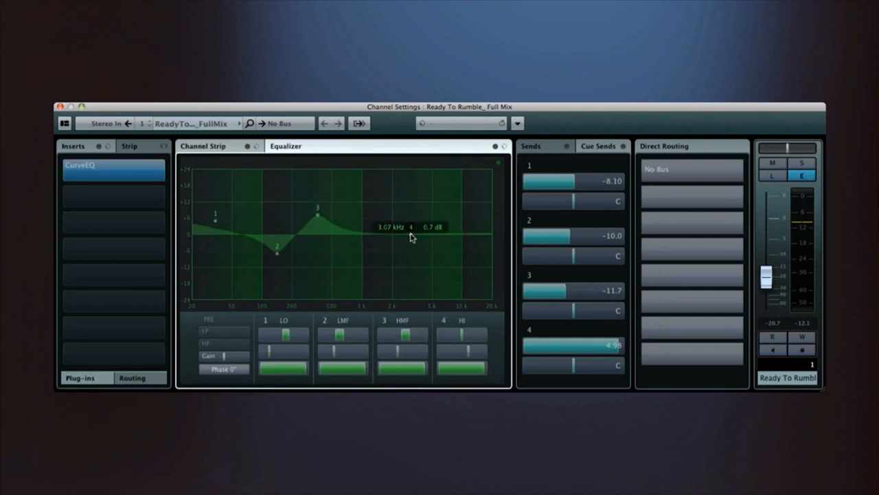
{"action": "left_click_drag", "start_coordinate": [411, 237], "coordinate": [411, 278]}
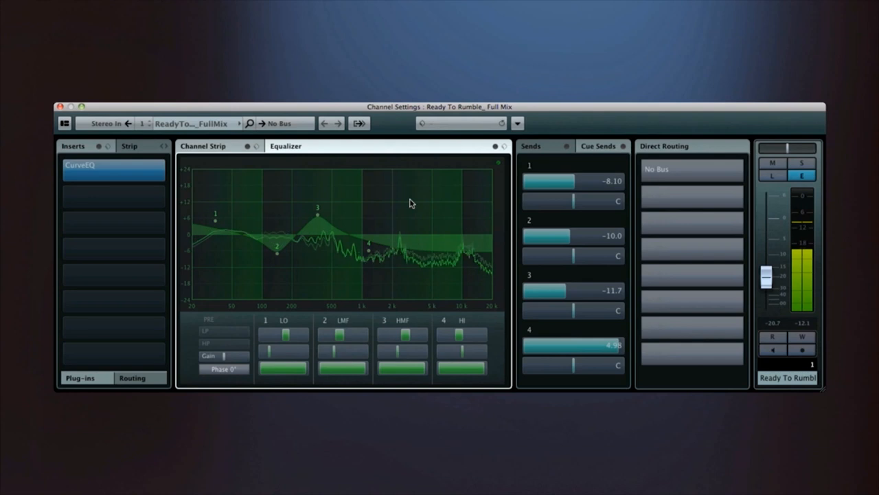
Step: Filter the insert effect list for stereo plug-ins
{"action": "left_click", "coordinate": [113, 170]}
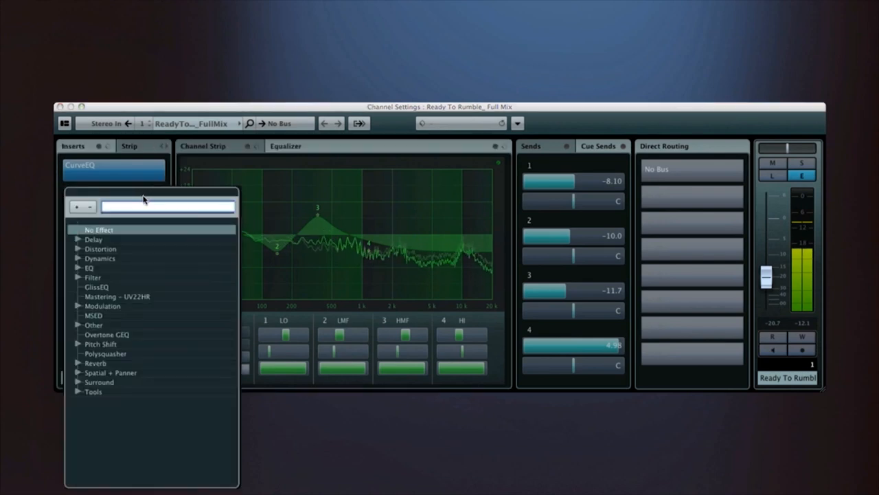
{"action": "type", "text": "d"}
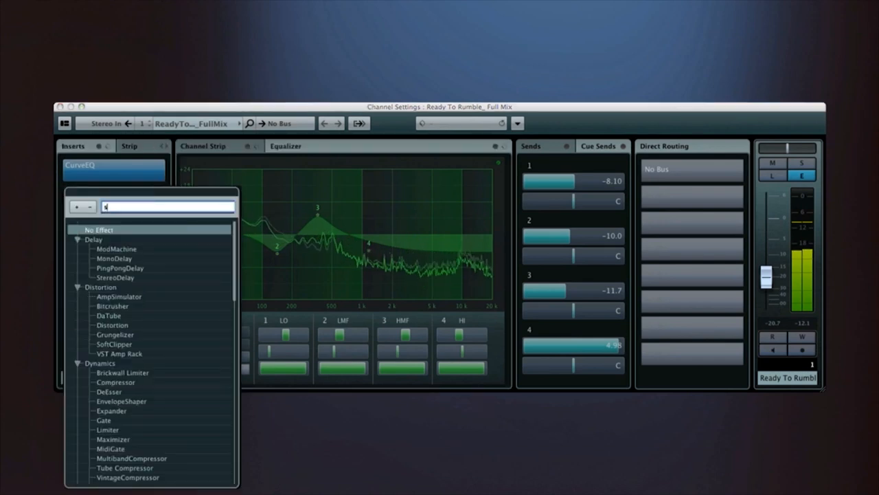
{"action": "type", "text": "tere"}
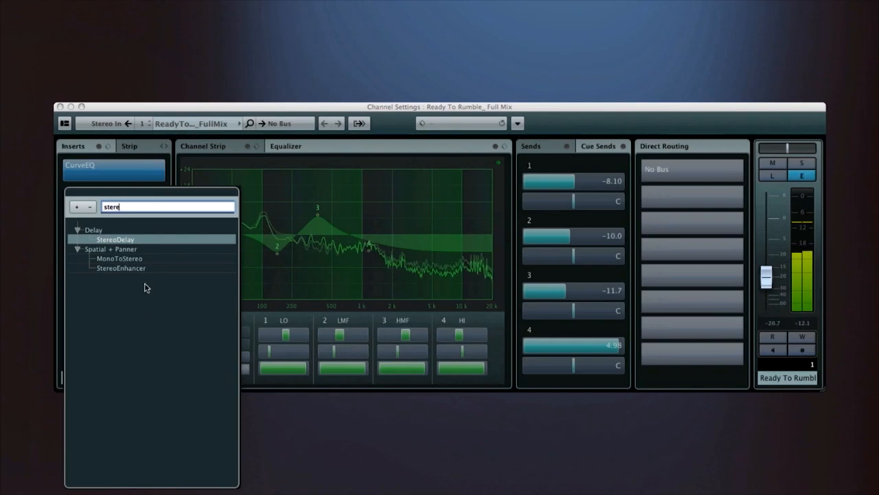